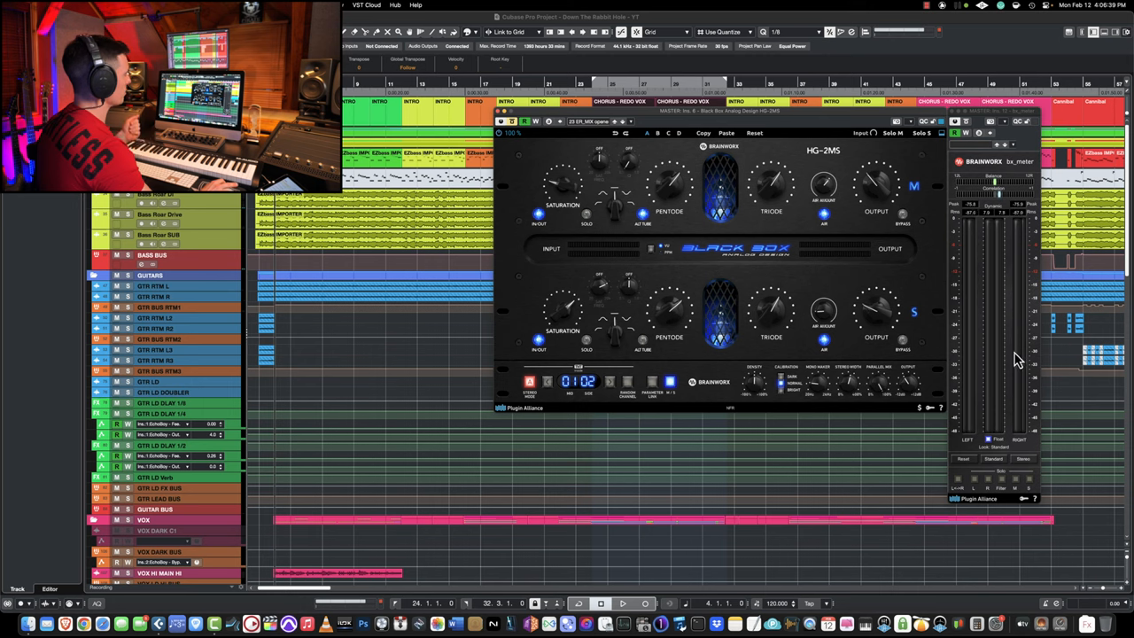
pyautogui.moveTo(831, 269)
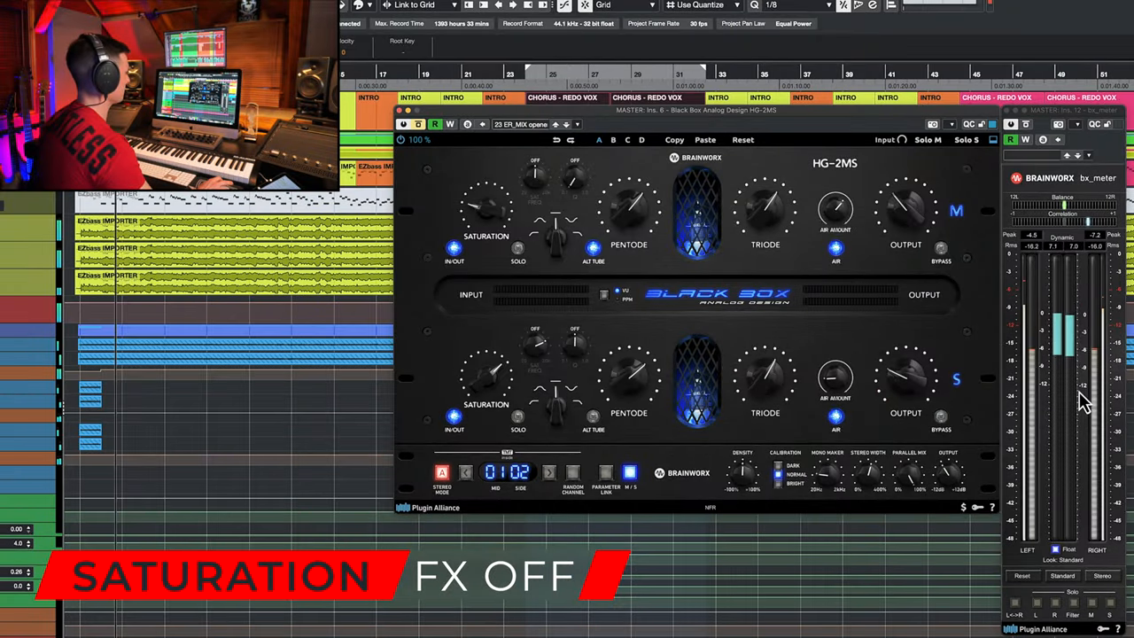
pyautogui.moveTo(1037, 245)
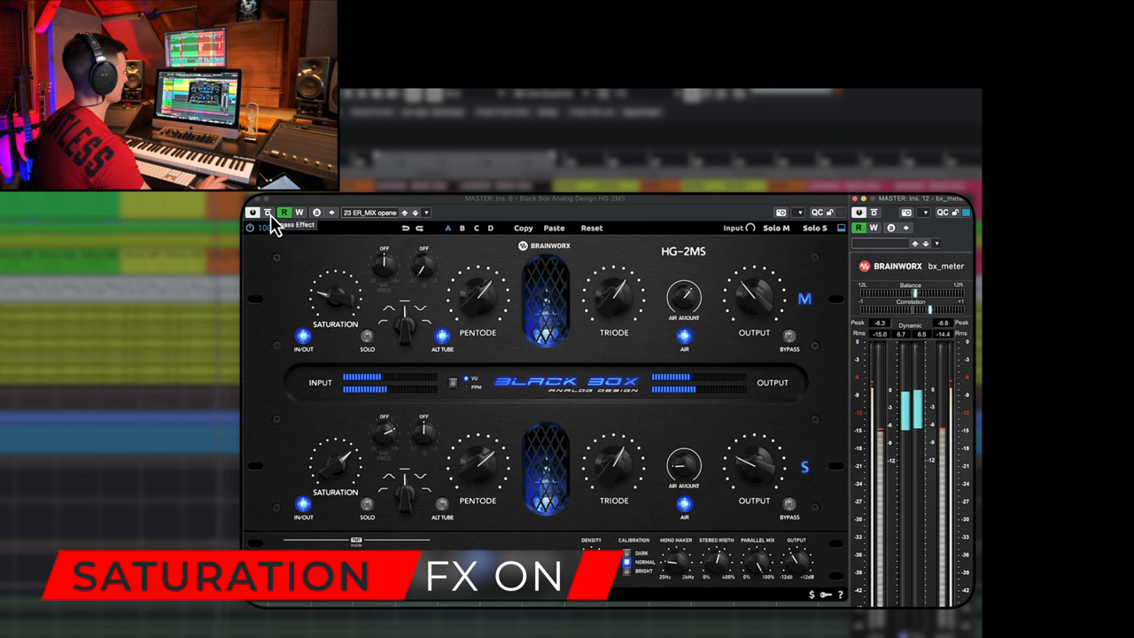
# - Switch the HG-2MS saturation back on and audition it against the bx_meter peak meter
pyautogui.click(251, 227)
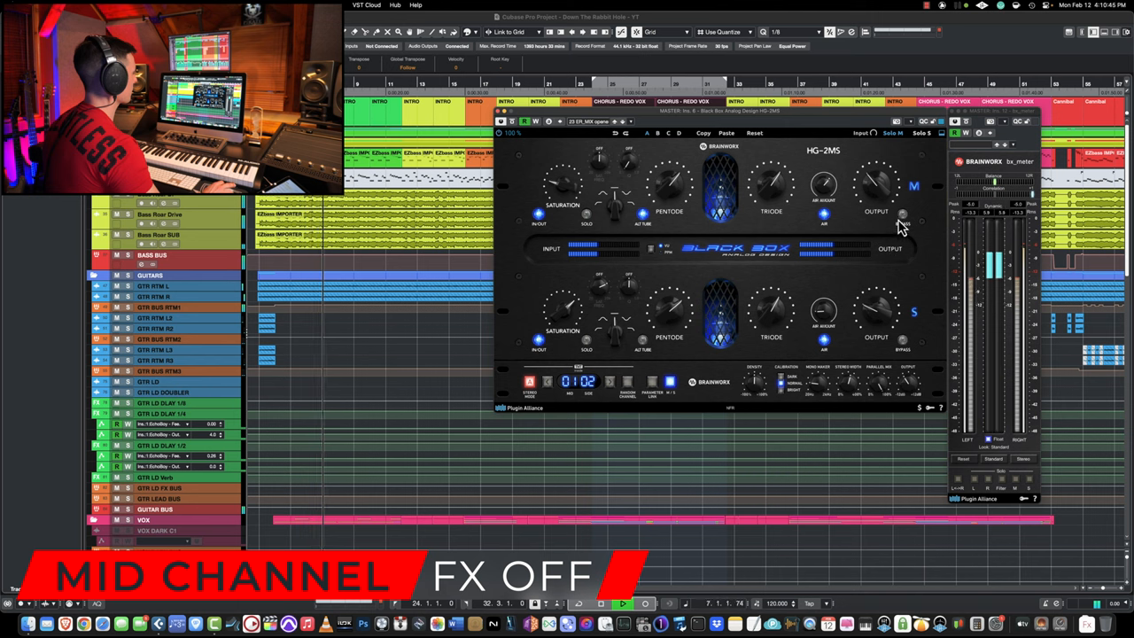
# - Bypass the saturation on the HG-2MS mid (M) channel only
pyautogui.click(902, 214)
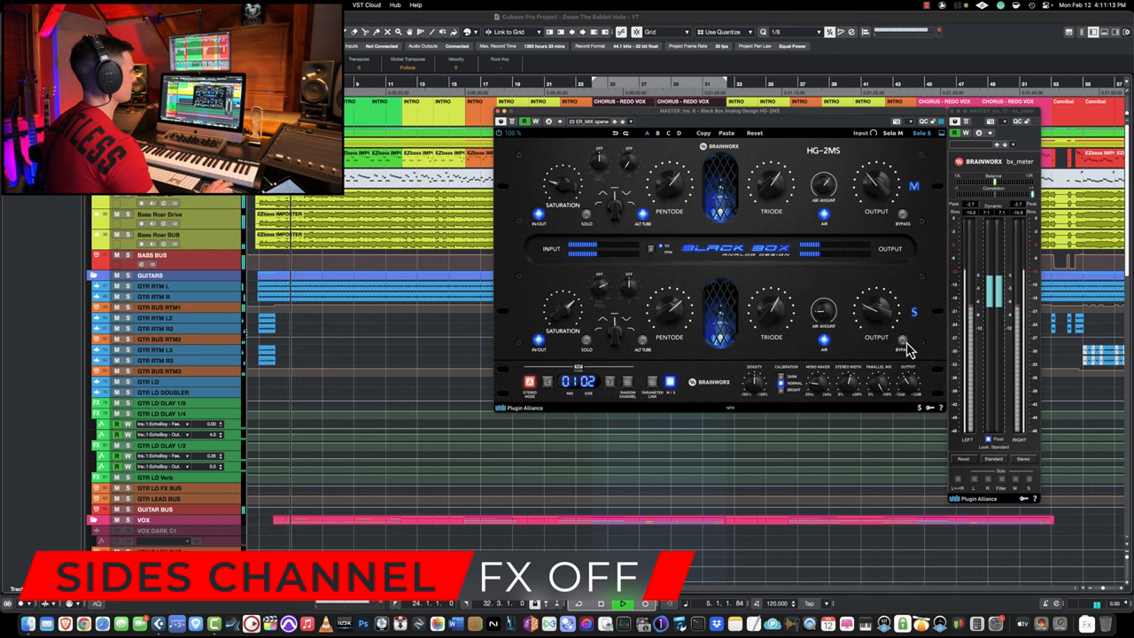
# - Bypass the side (S) channel saturation, then bypass the entire HG-2MS insert for comparison
pyautogui.click(903, 340)
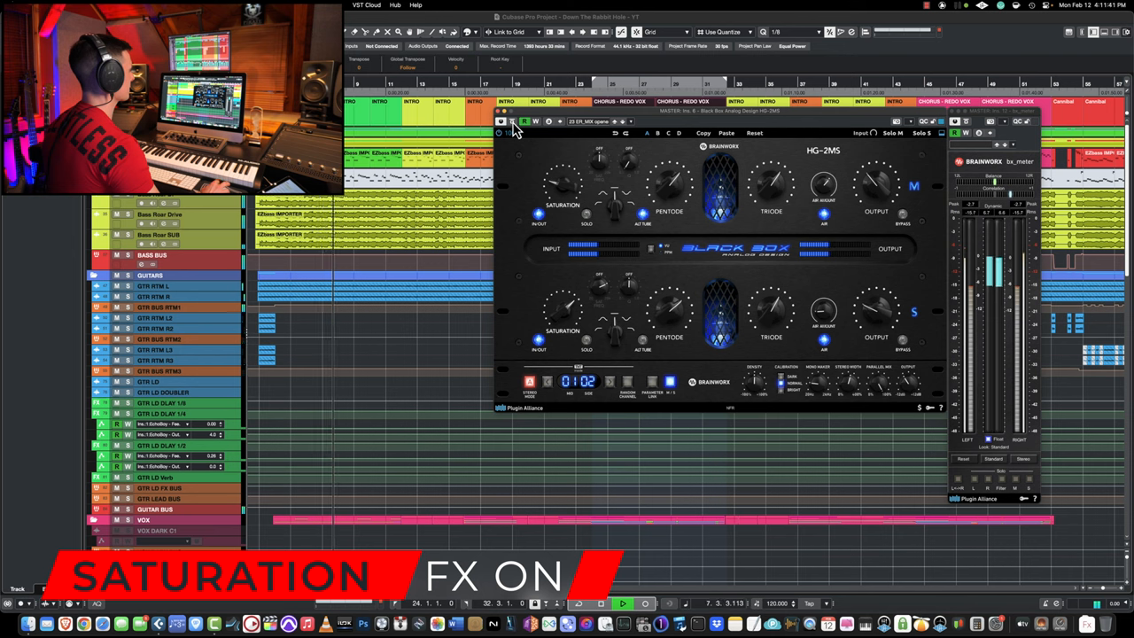
pyautogui.click(512, 120)
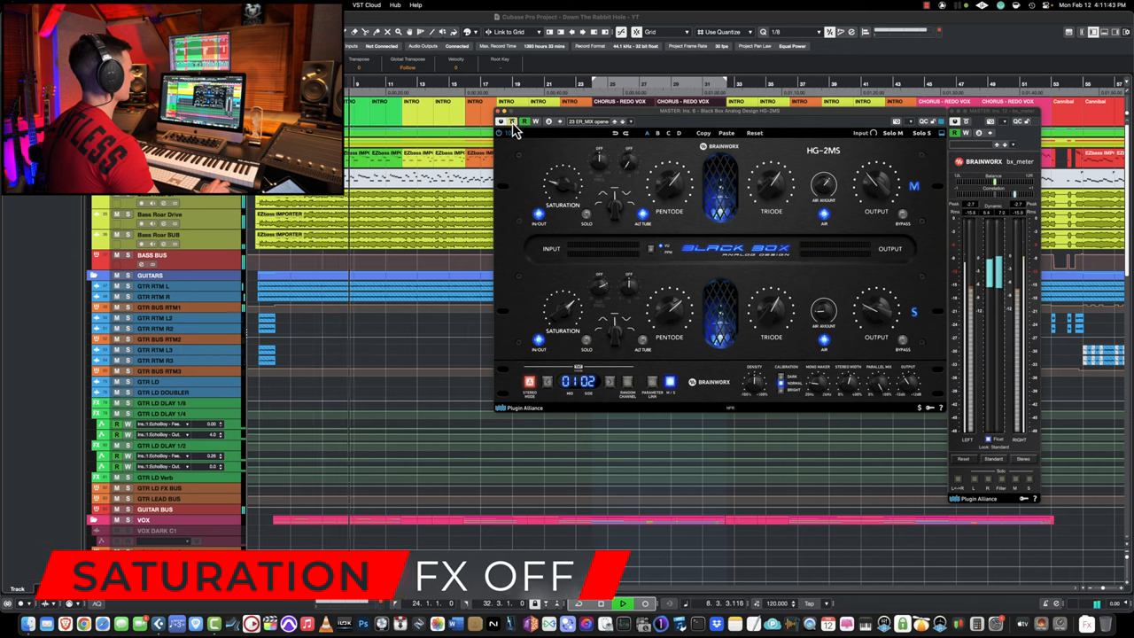